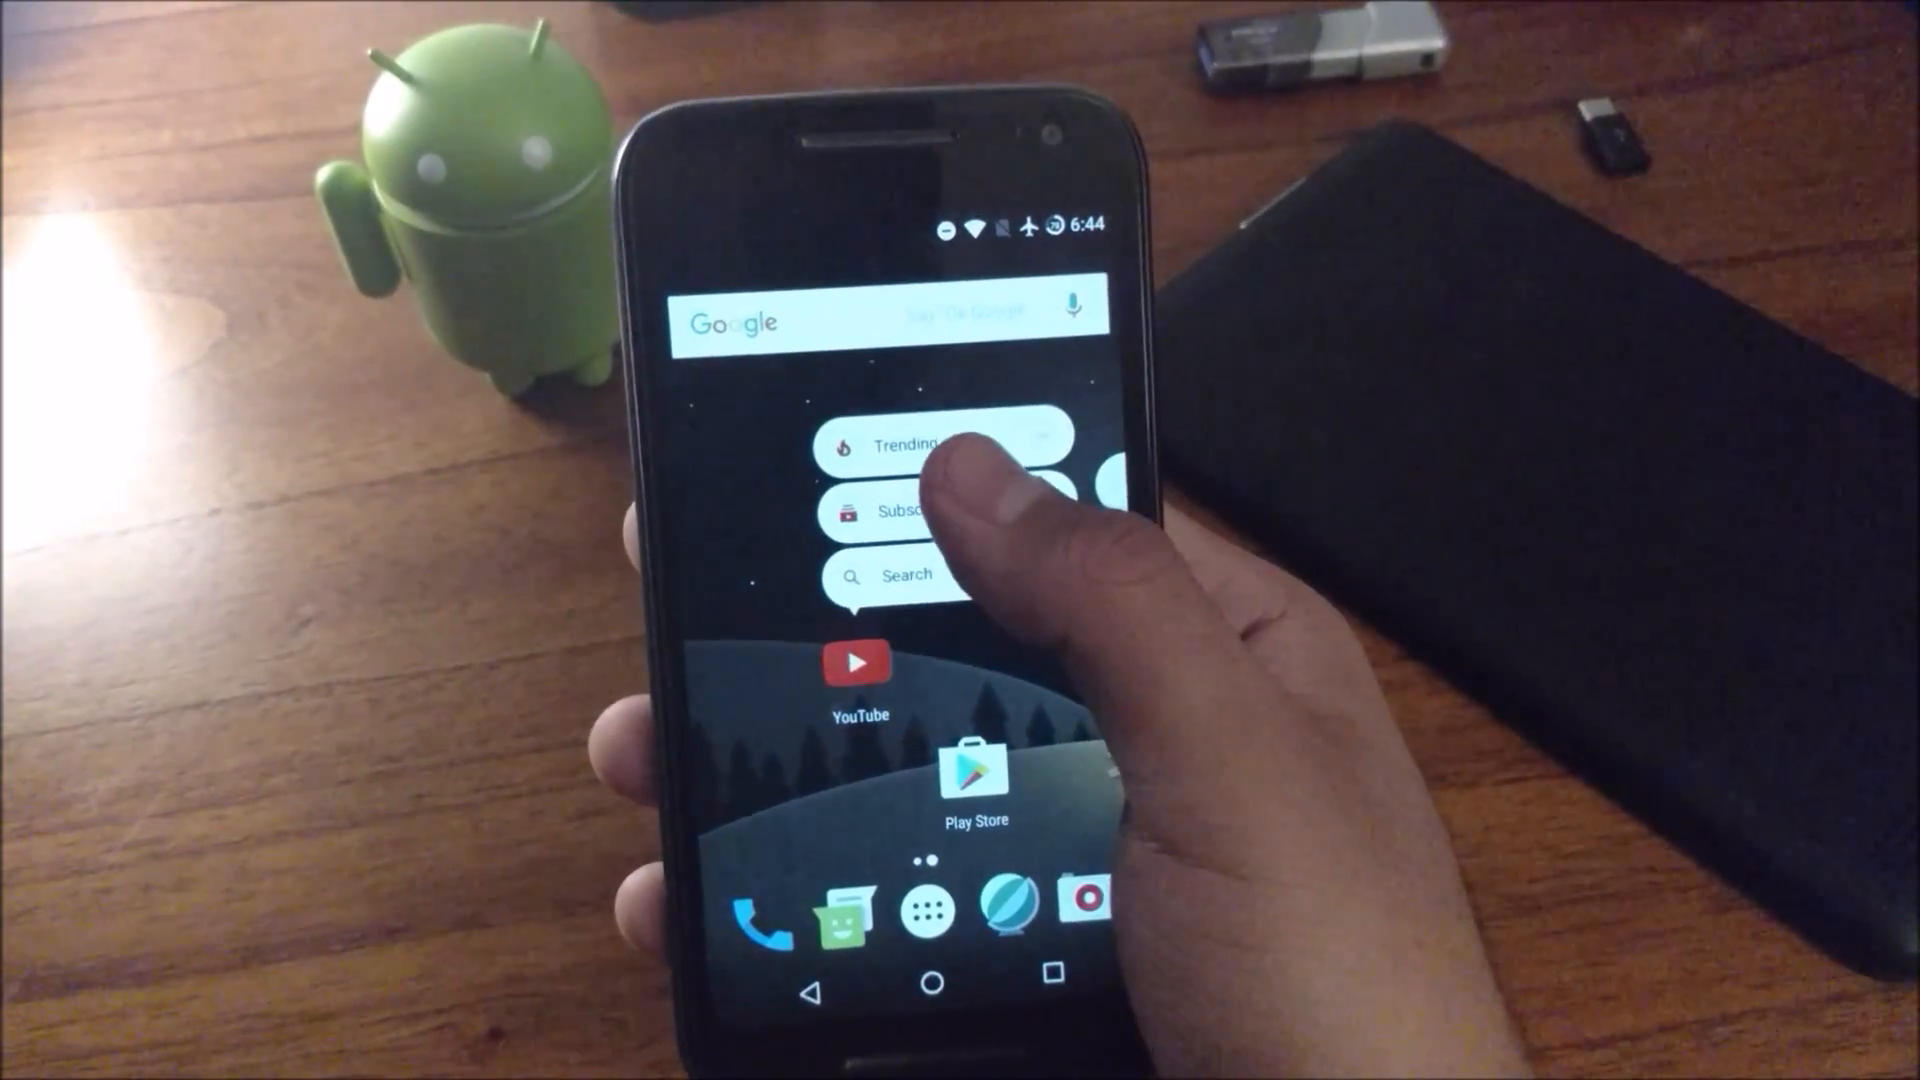
# Show the quick shortcut actions for YouTube, then for Drive, via long-press
pyautogui.click(858, 662)
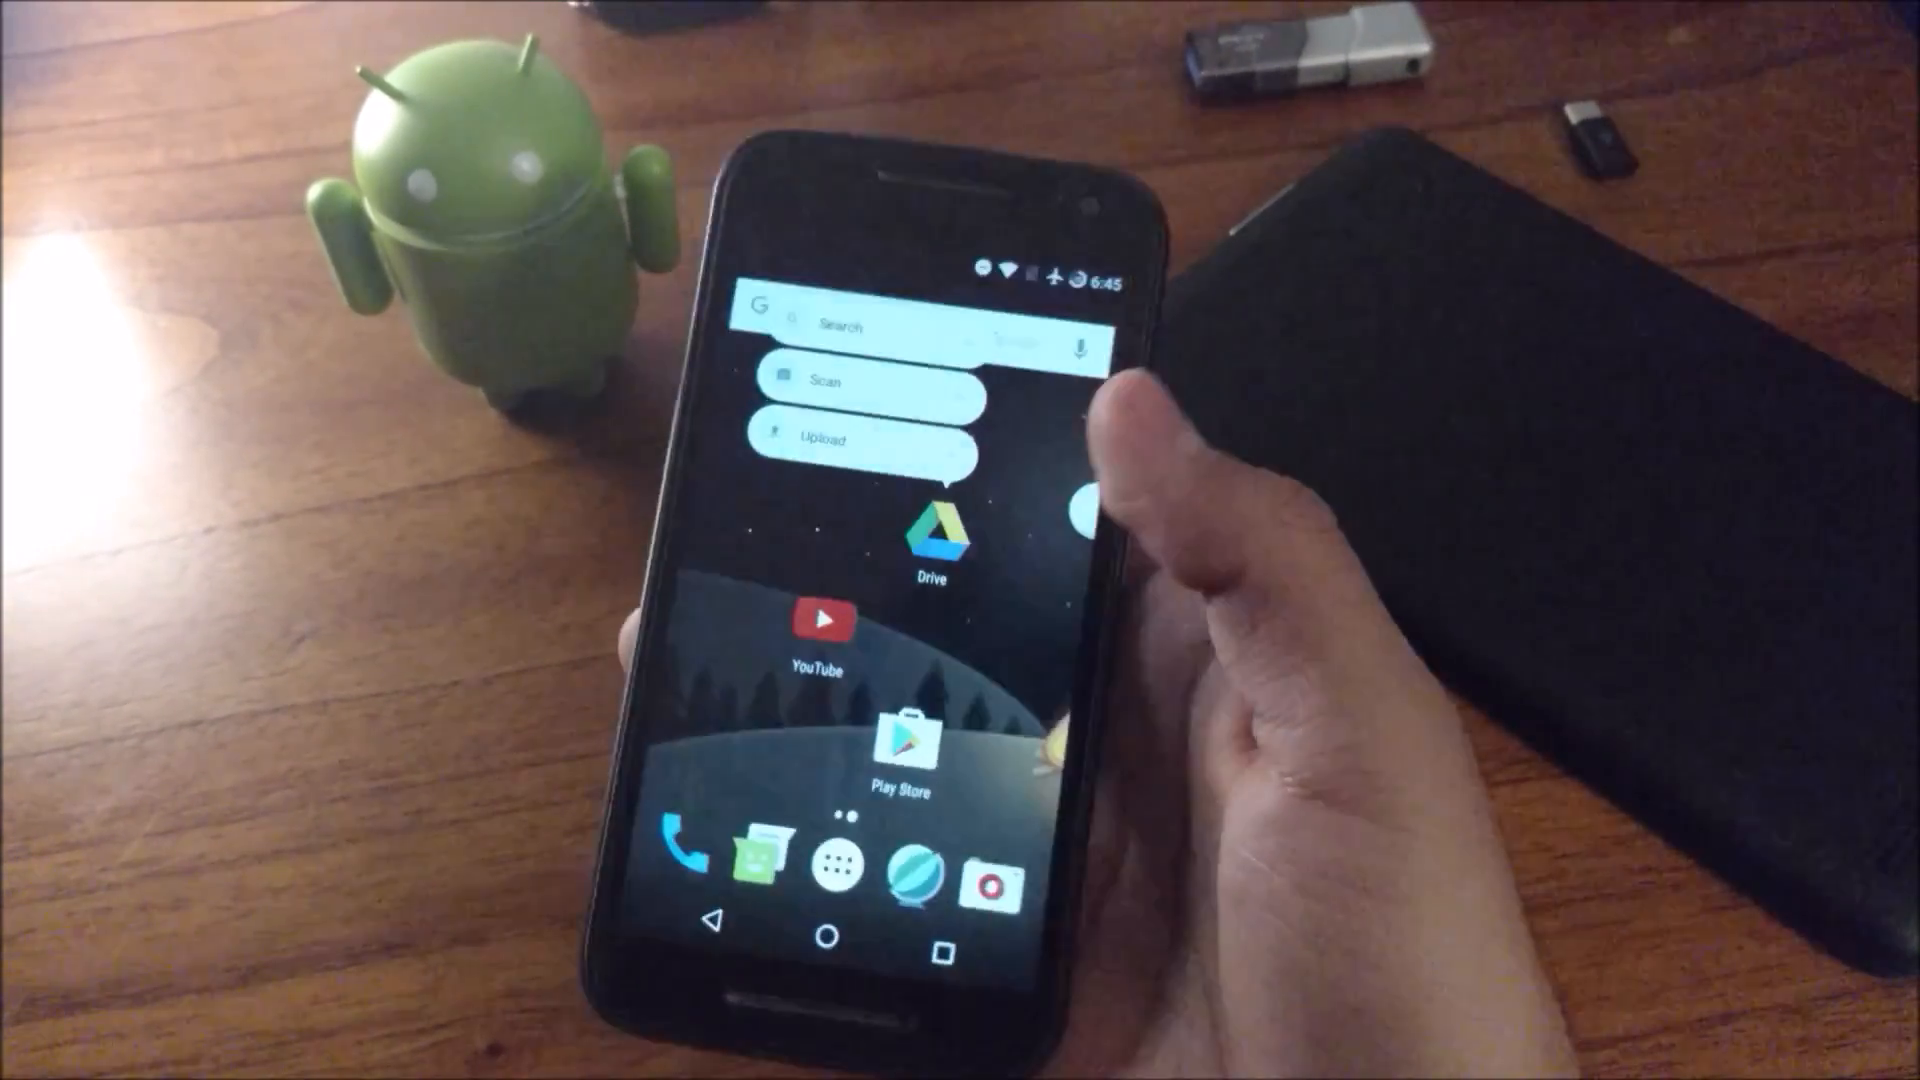
pyautogui.click(934, 520)
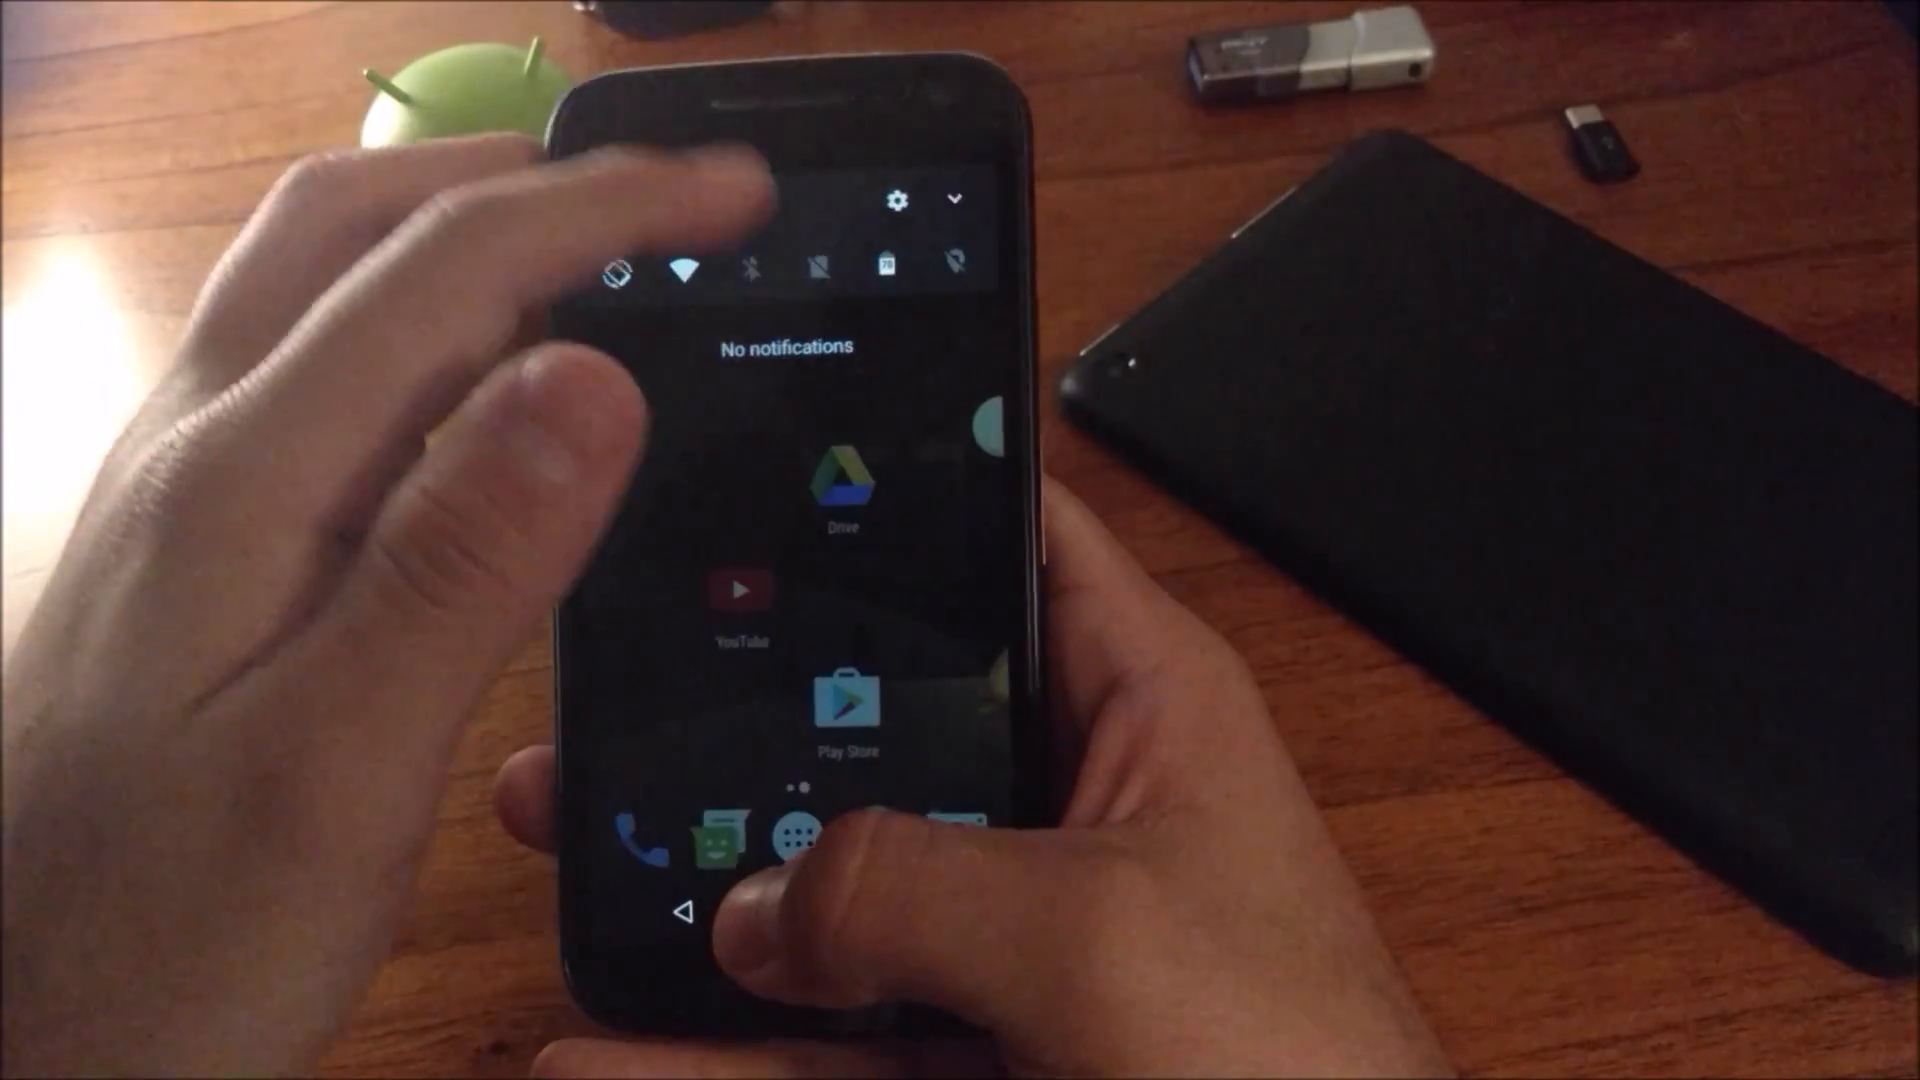
# Reach the Bluetooth settings page from its quick-settings tile, then return to the settings list
pyautogui.click(897, 200)
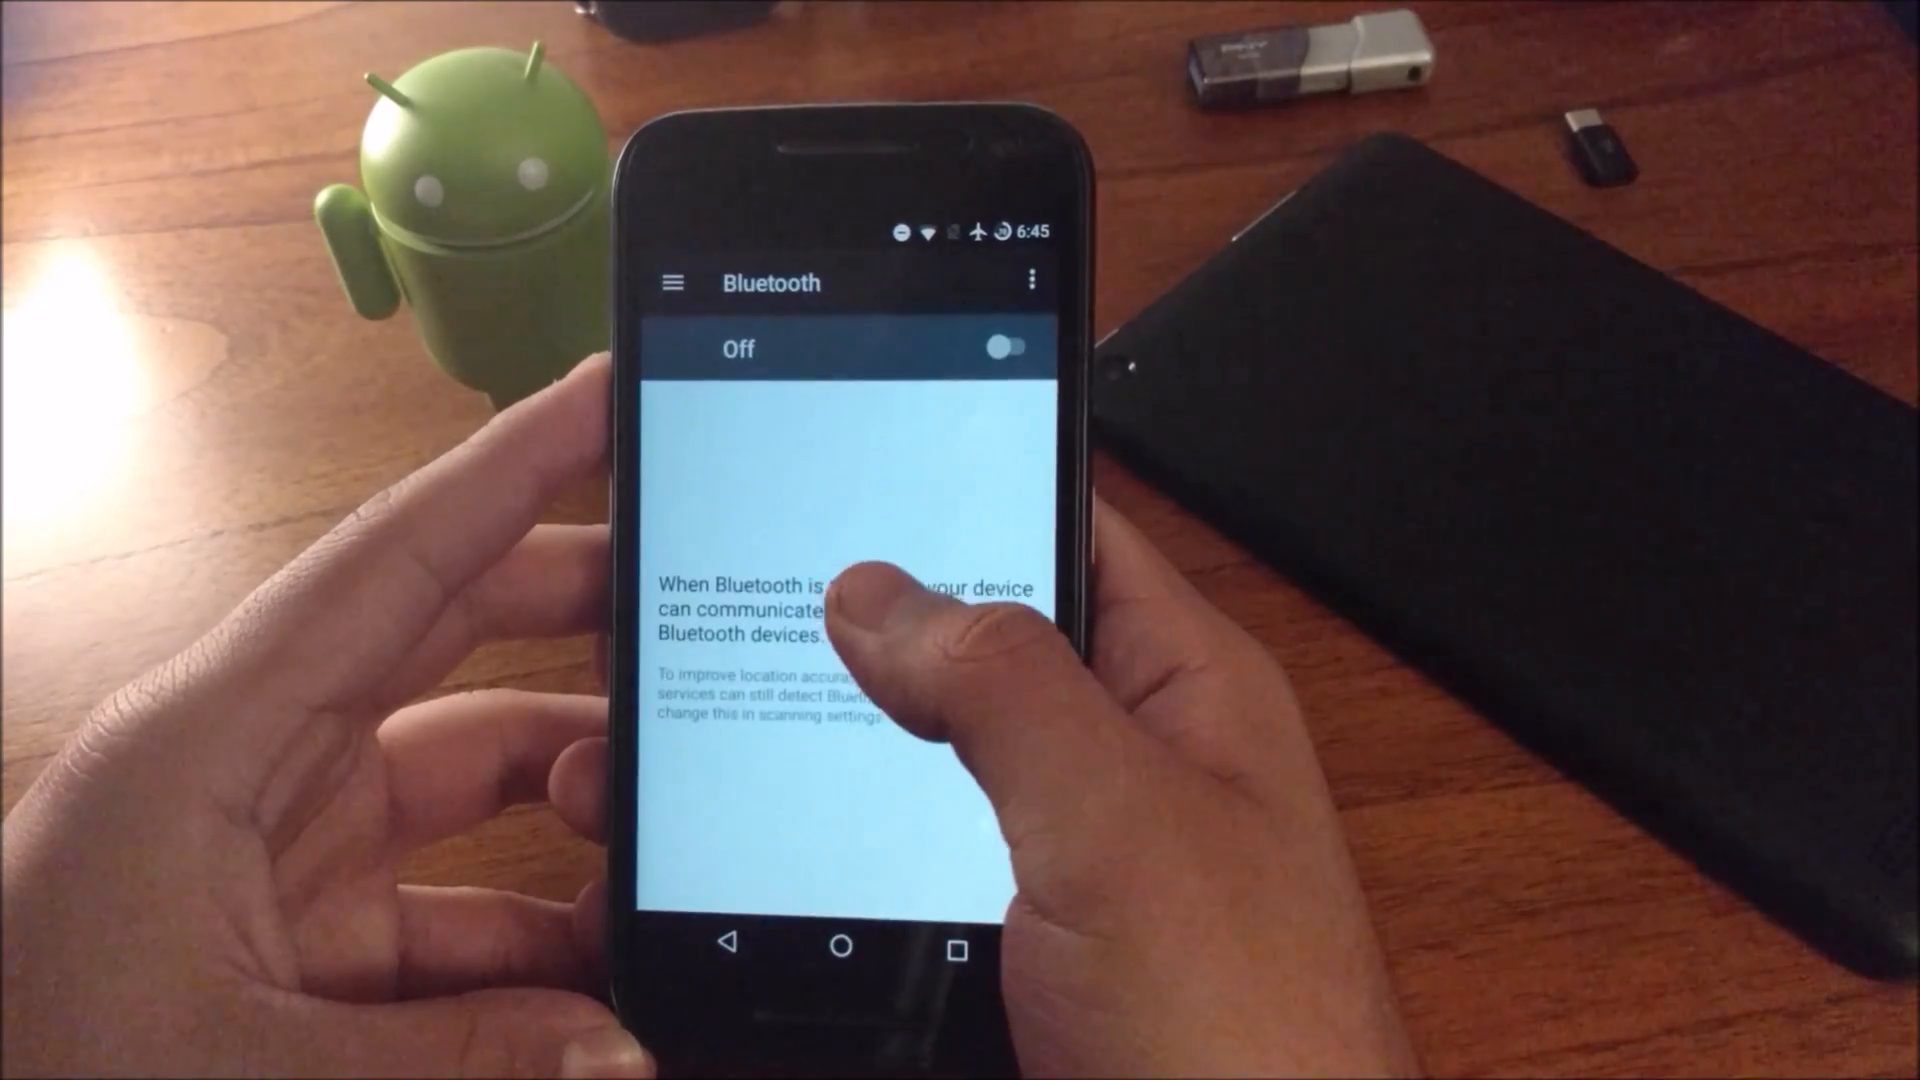
pyautogui.click(736, 944)
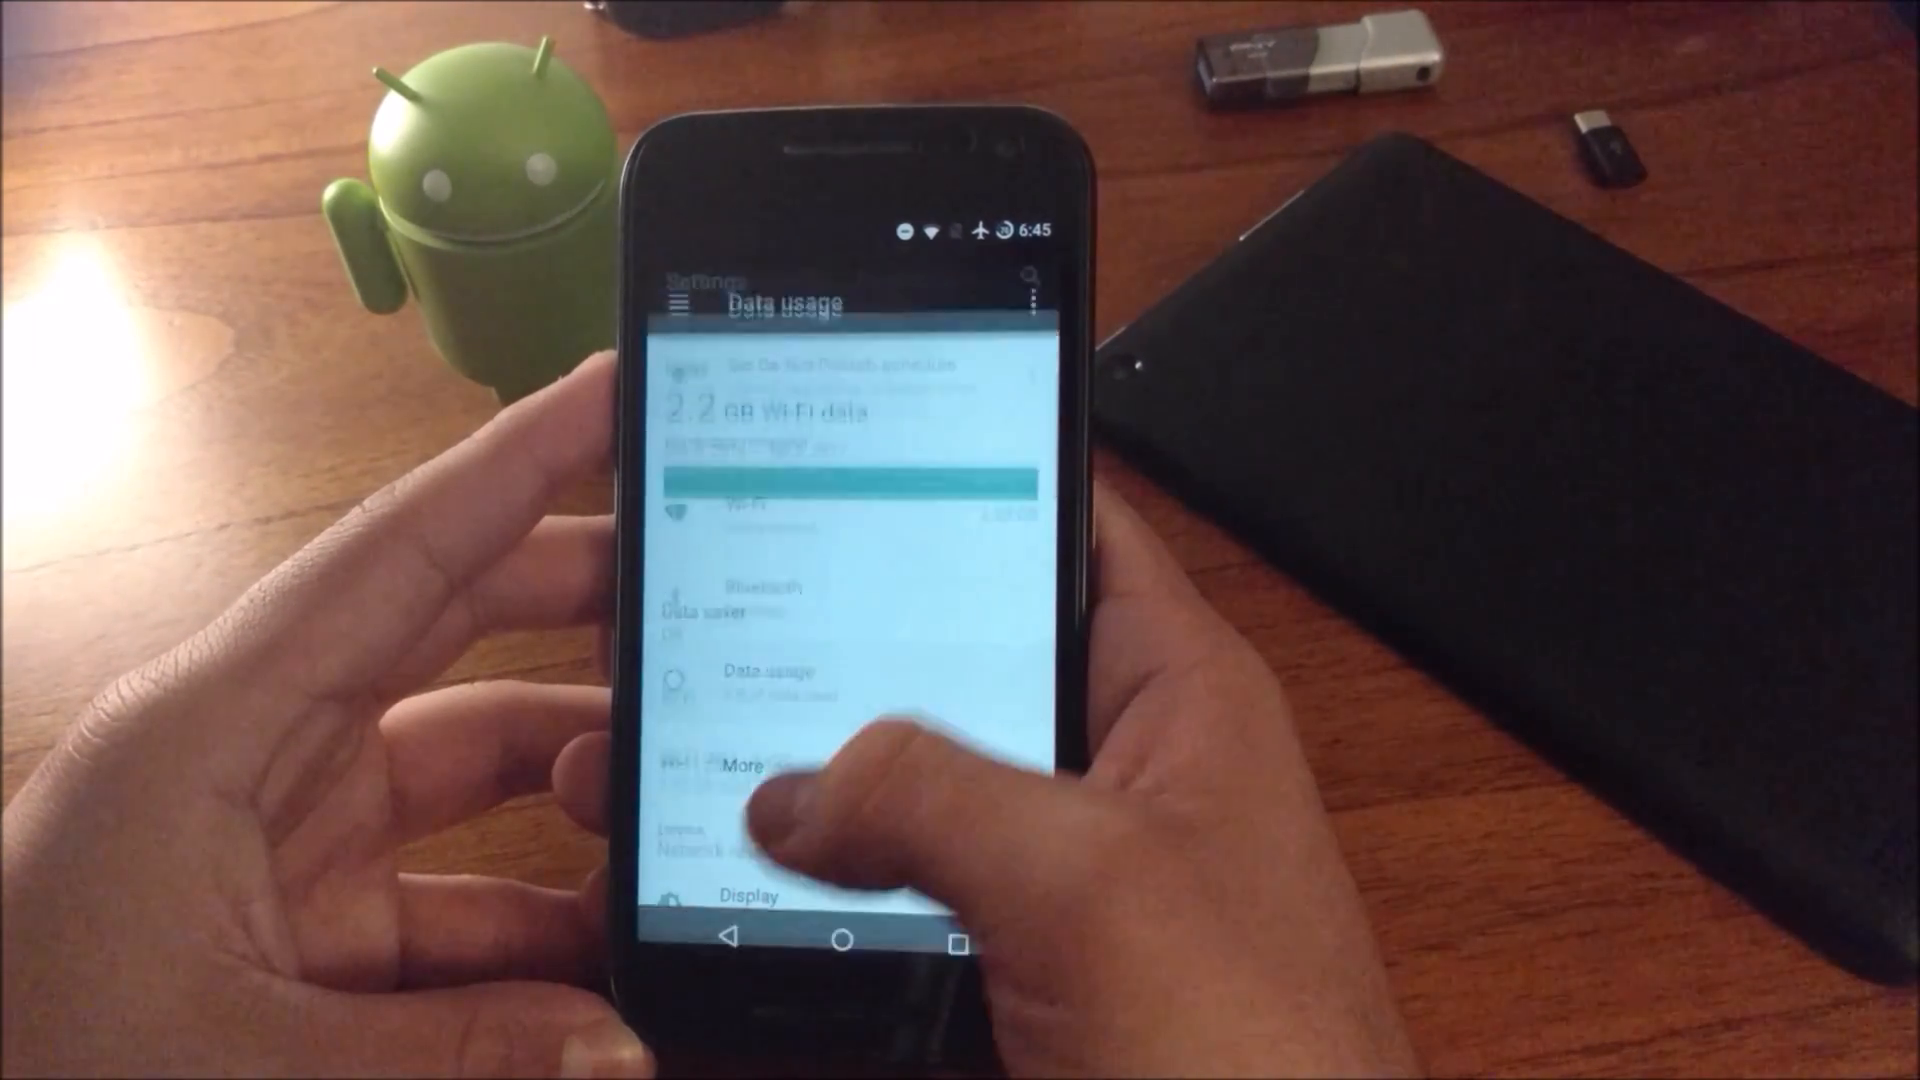